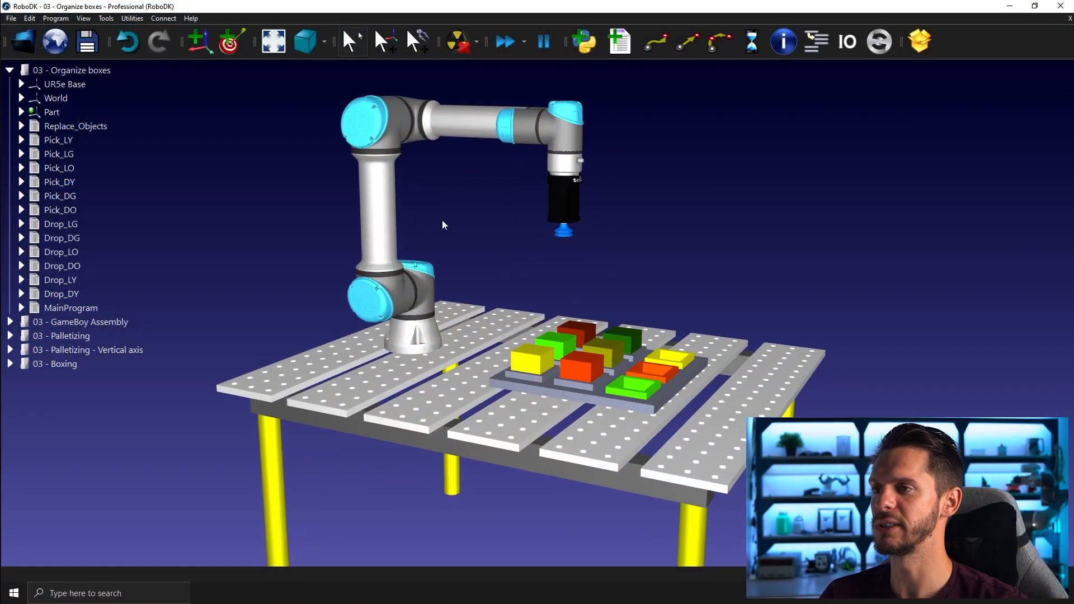
mouse_move(354, 219)
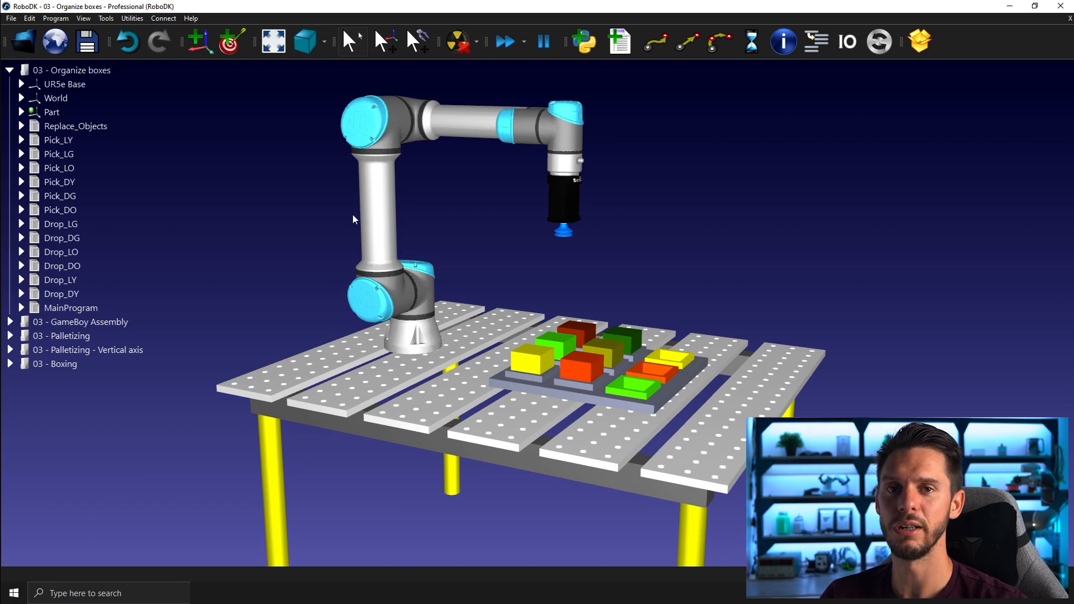
mouse_move(528, 218)
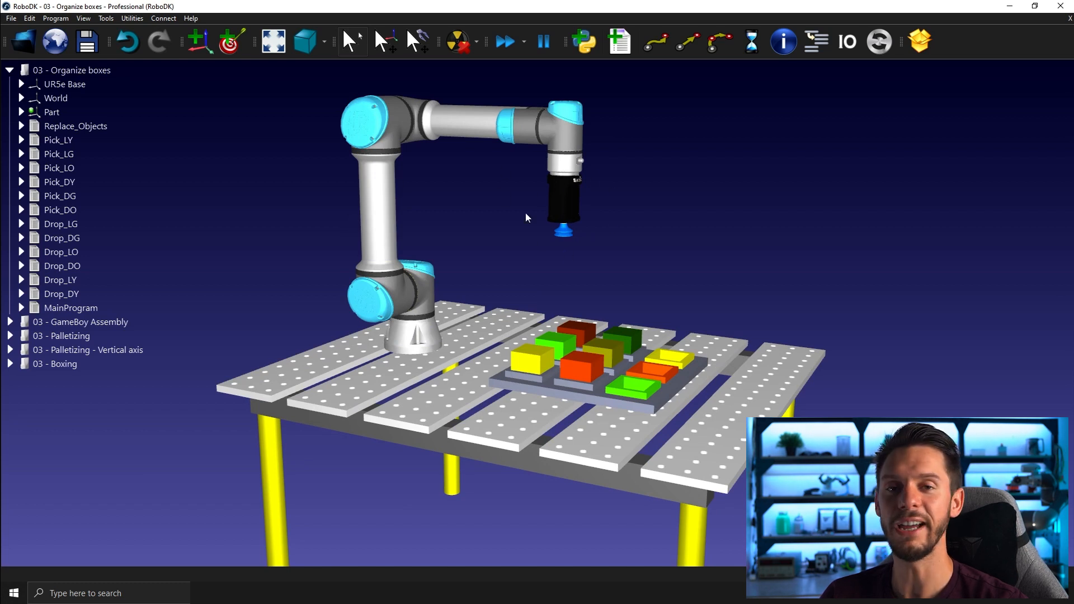
mouse_move(547, 348)
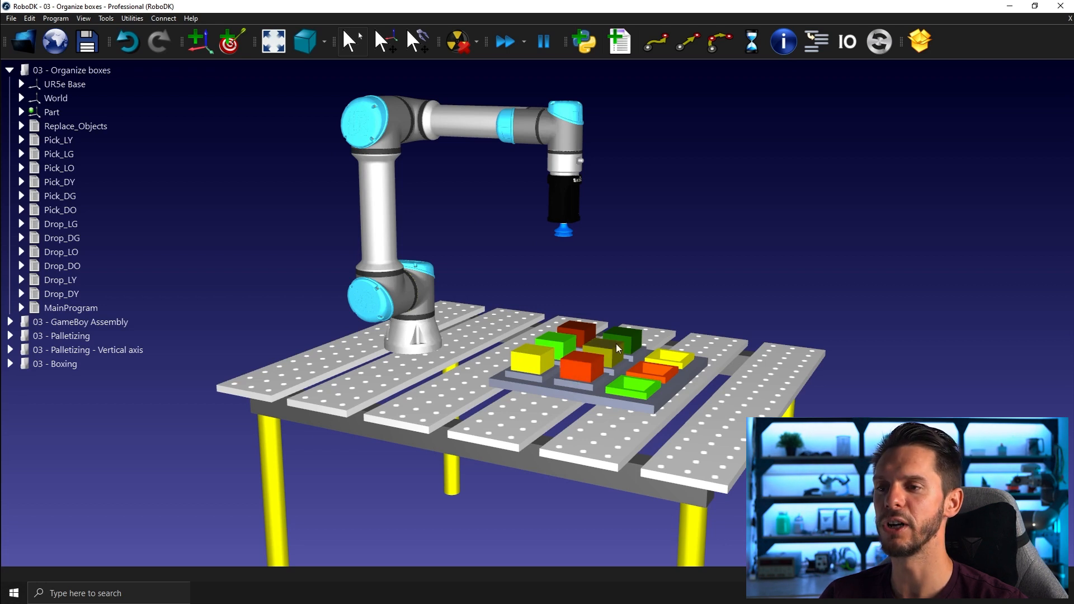
mouse_move(581, 401)
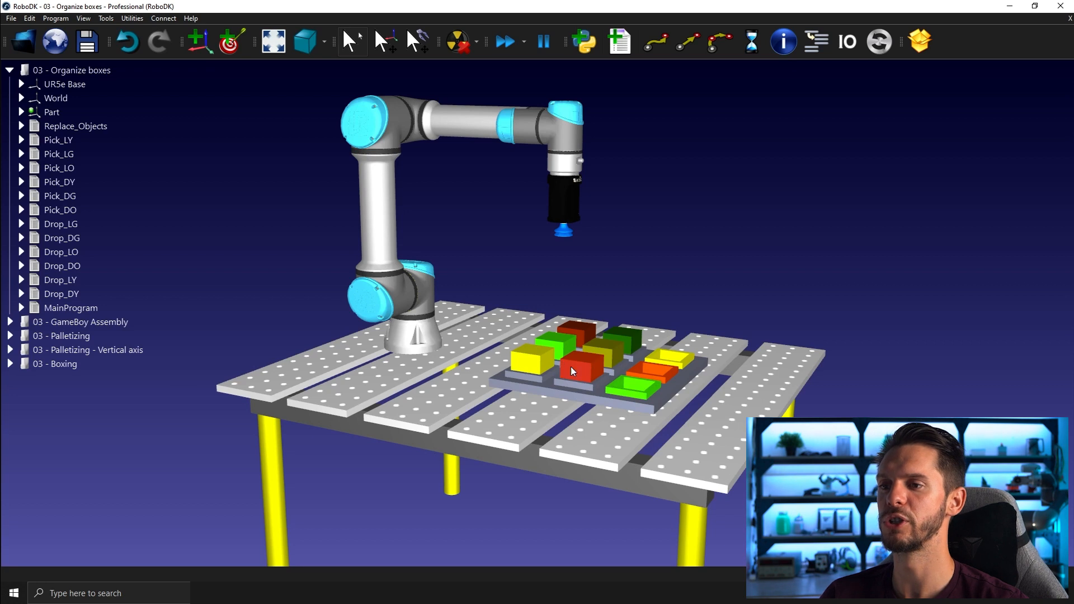
mouse_move(595, 366)
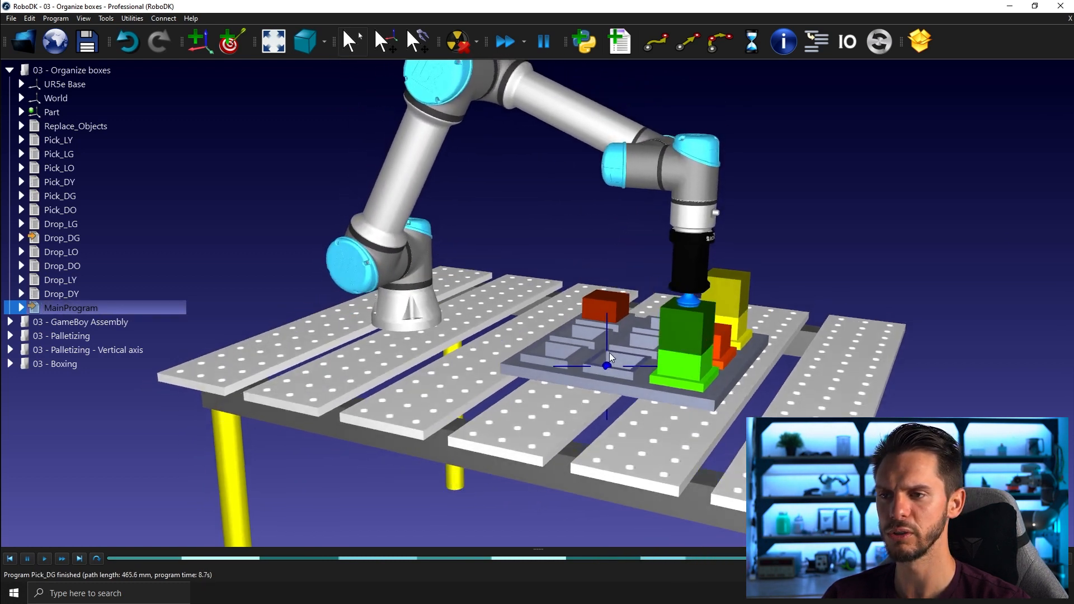
Turn on Display path for MainProgram to show its robot path above the tray
right_click(71, 308)
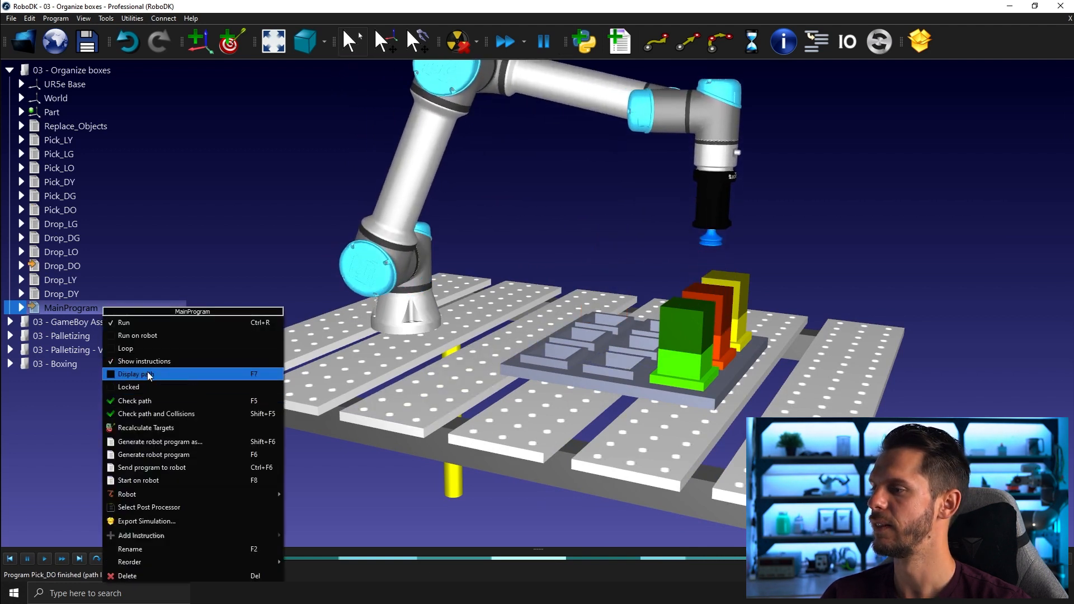
left_click(135, 374)
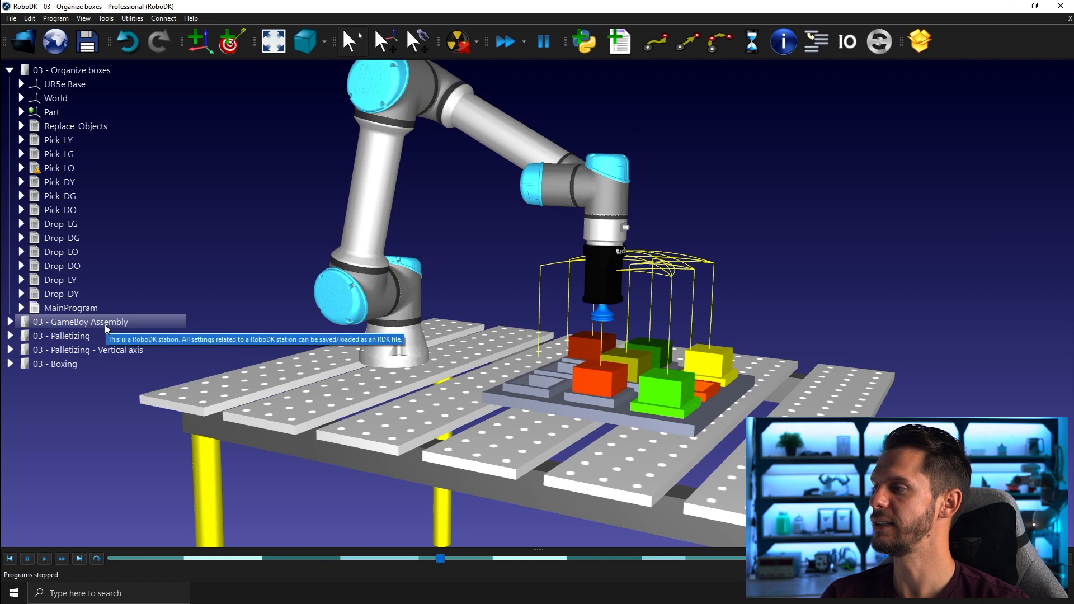
Open the 03 - GameBoy Assembly station and run MainProgram for the Fanuc assembly
double_click(80, 322)
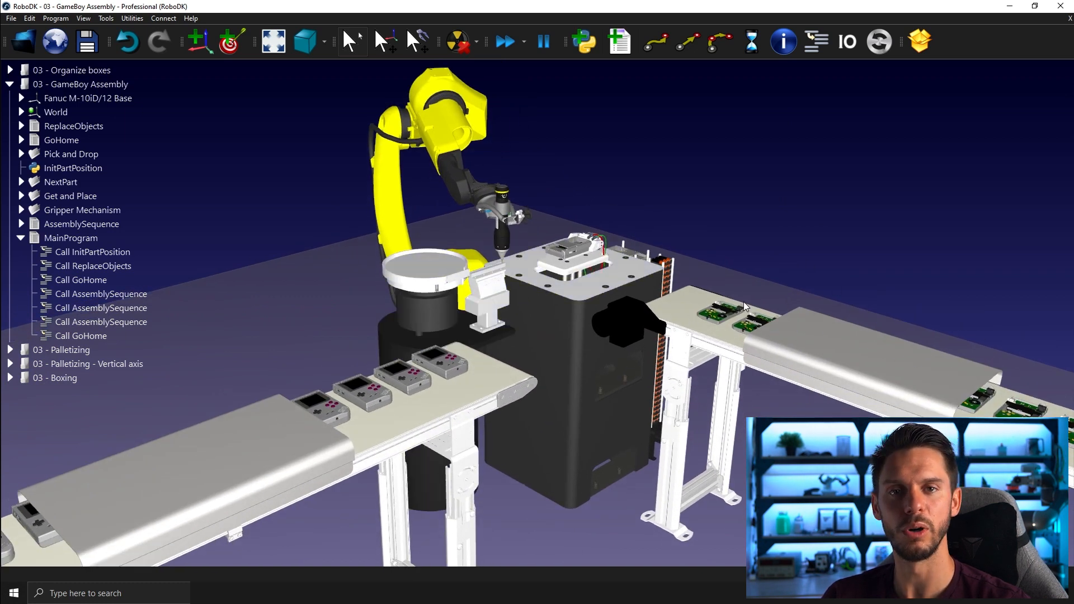
left_click(71, 237)
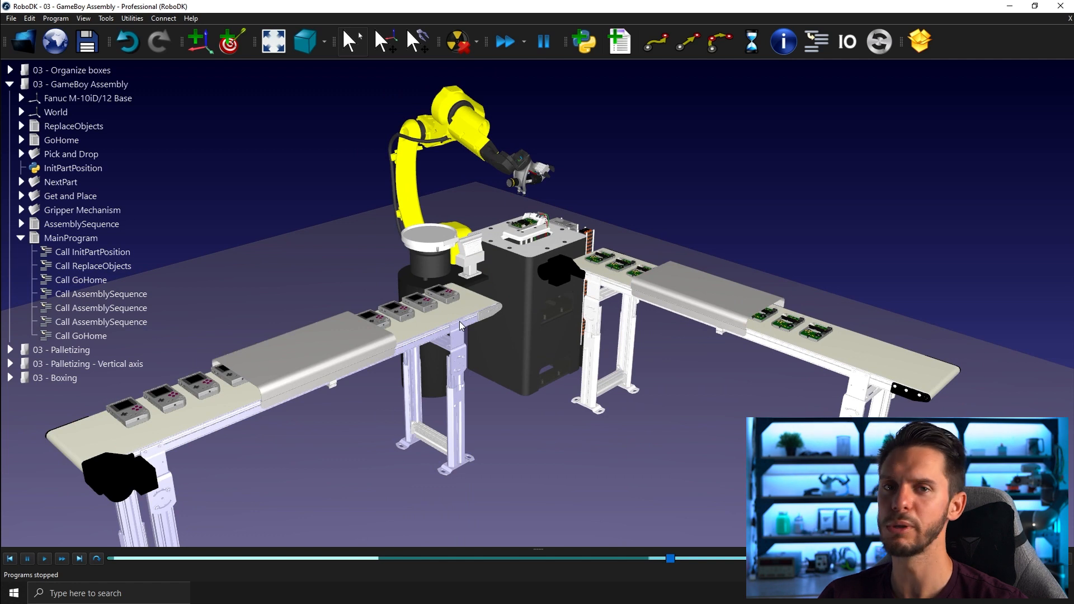
Open 03 - Palletizing and run Palletizing_Main, adjusting simulation speed from the toolbar
left_click(64, 350)
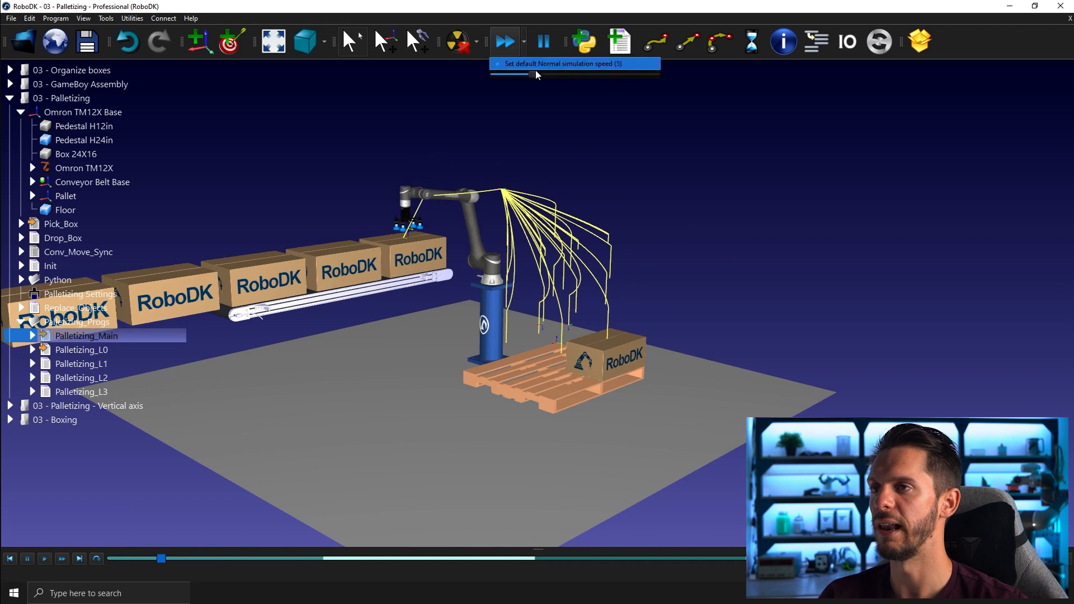
mouse_move(631, 167)
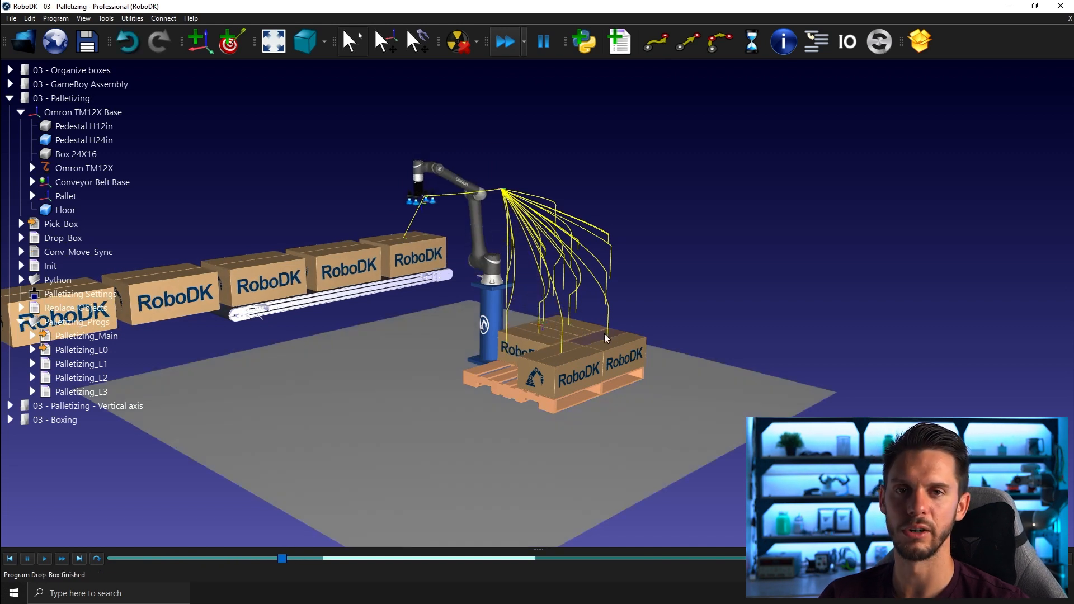
left_click(503, 41)
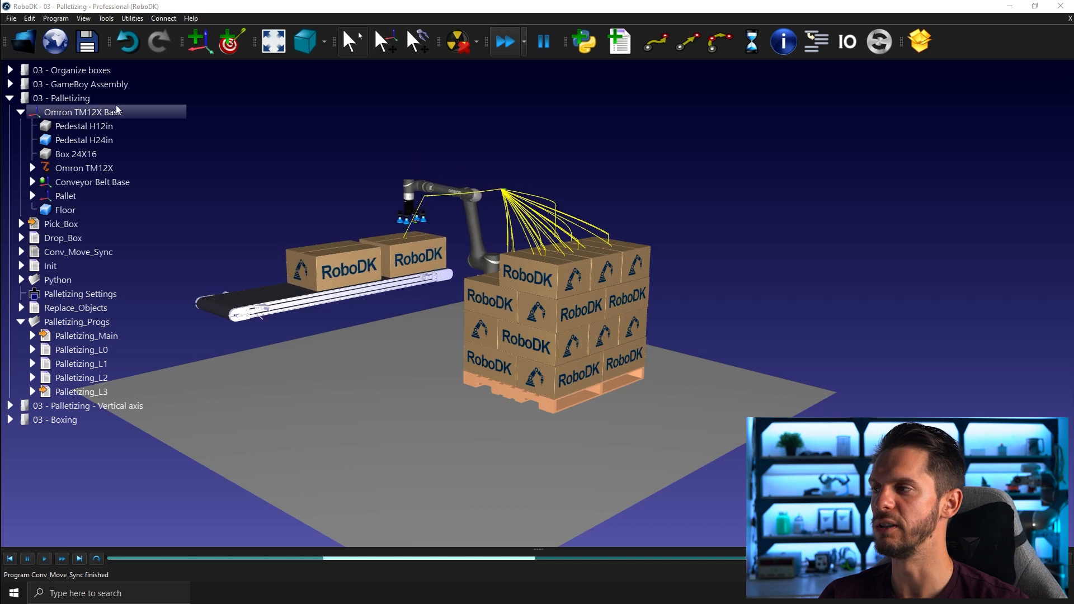
left_click(65, 210)
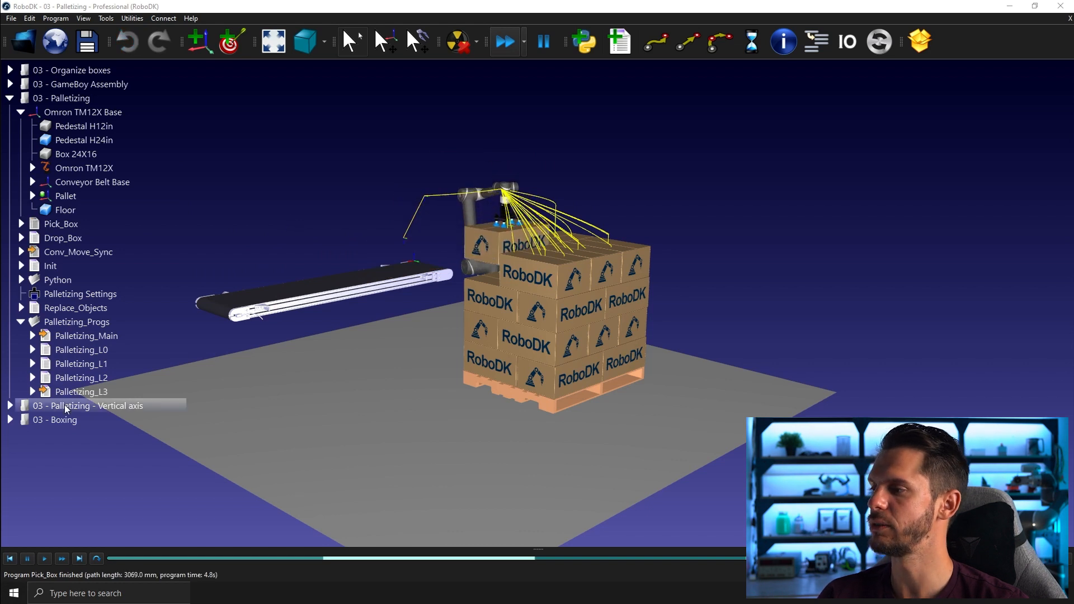
Open 03 - Palletizing - Vertical axis and run Palletizing_Right_Main in fast simulation
left_click(88, 406)
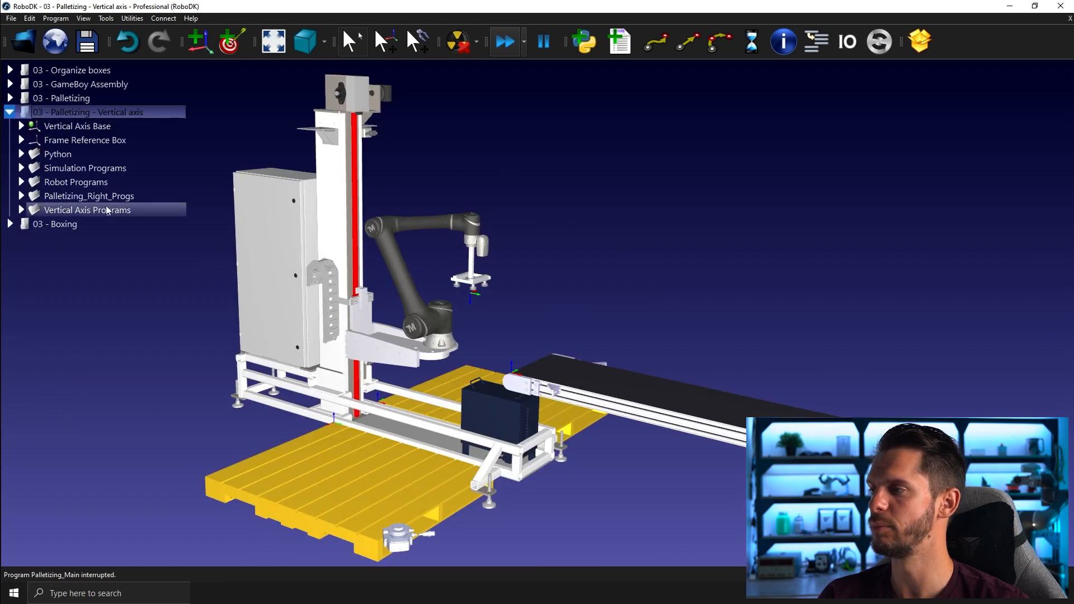
left_click(21, 195)
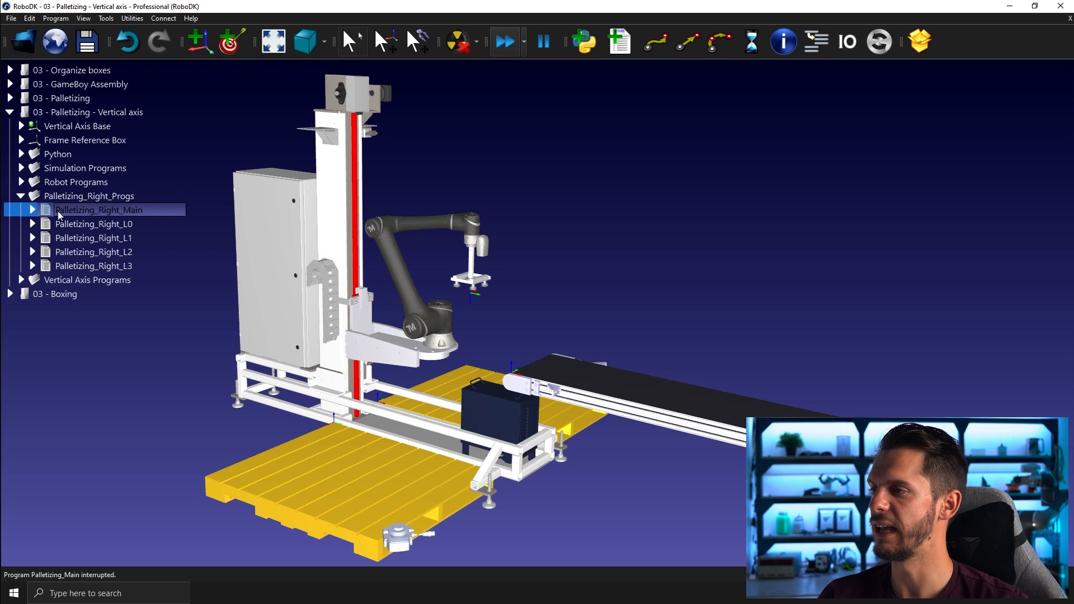
left_click(505, 42)
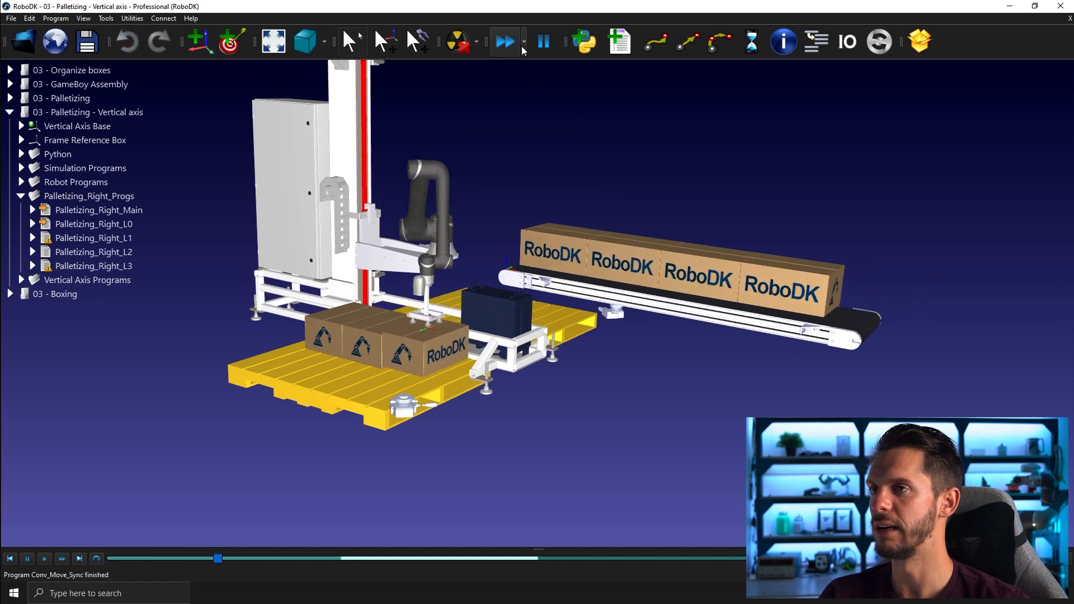
left_click(504, 42)
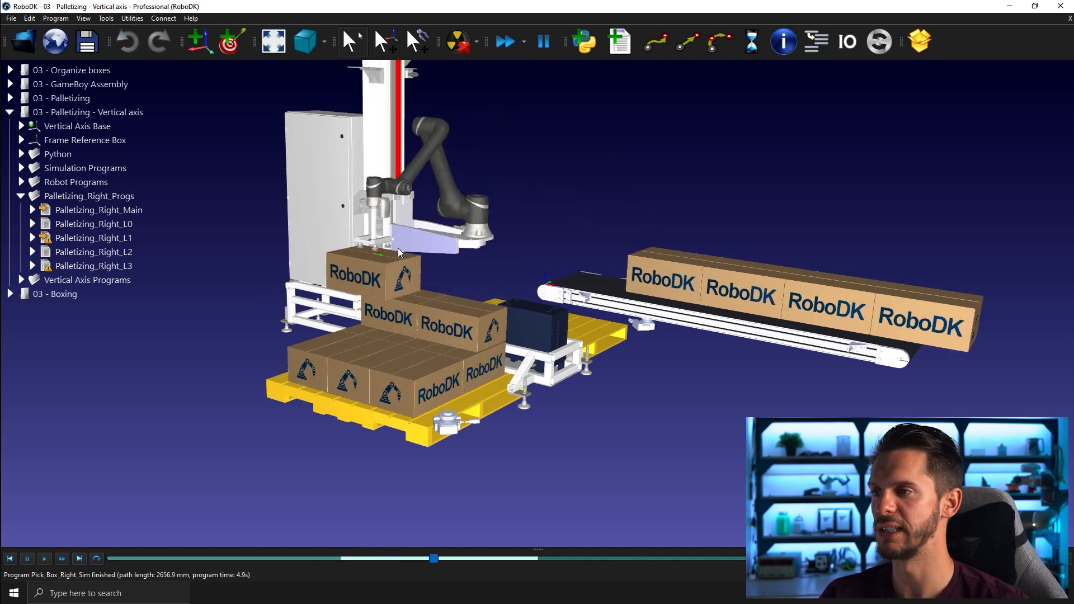
Switch from the vertical-axis palletizing station to the 03 - Boxing station
left_click(43, 559)
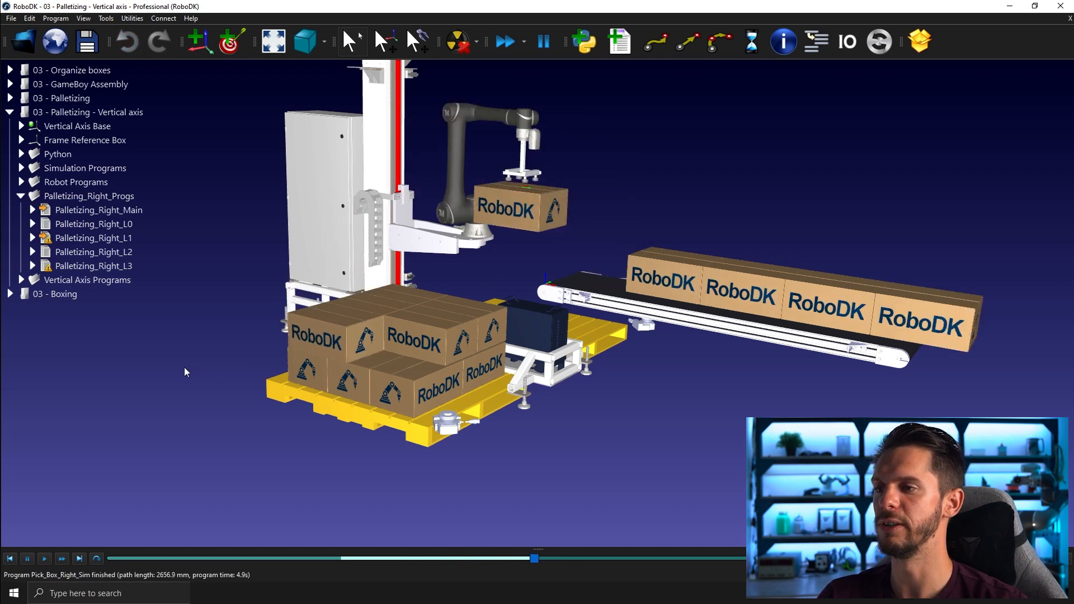
left_click(61, 294)
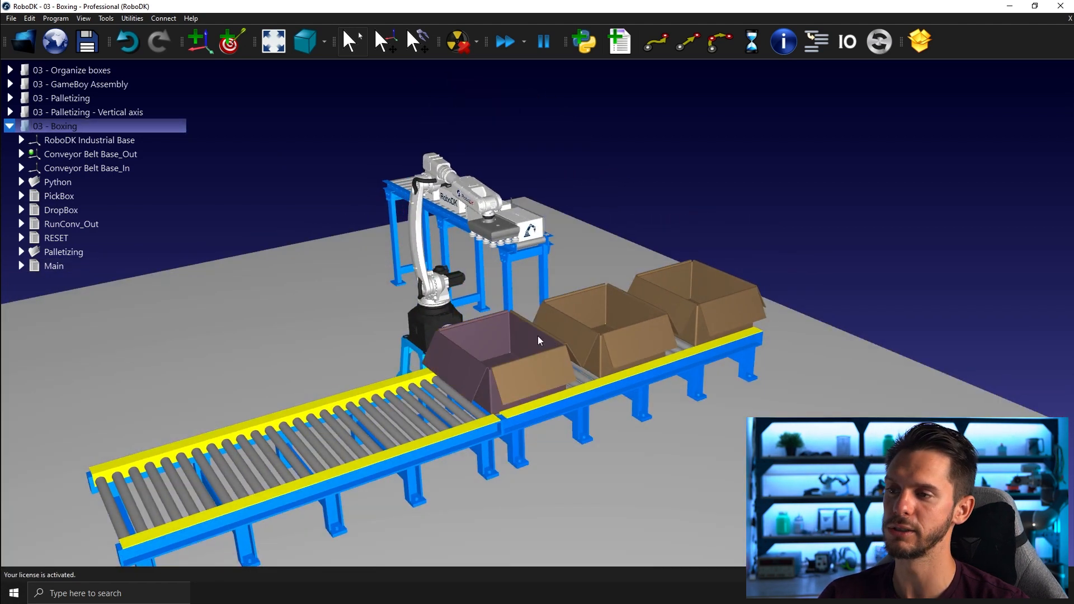
double_click(54, 266)
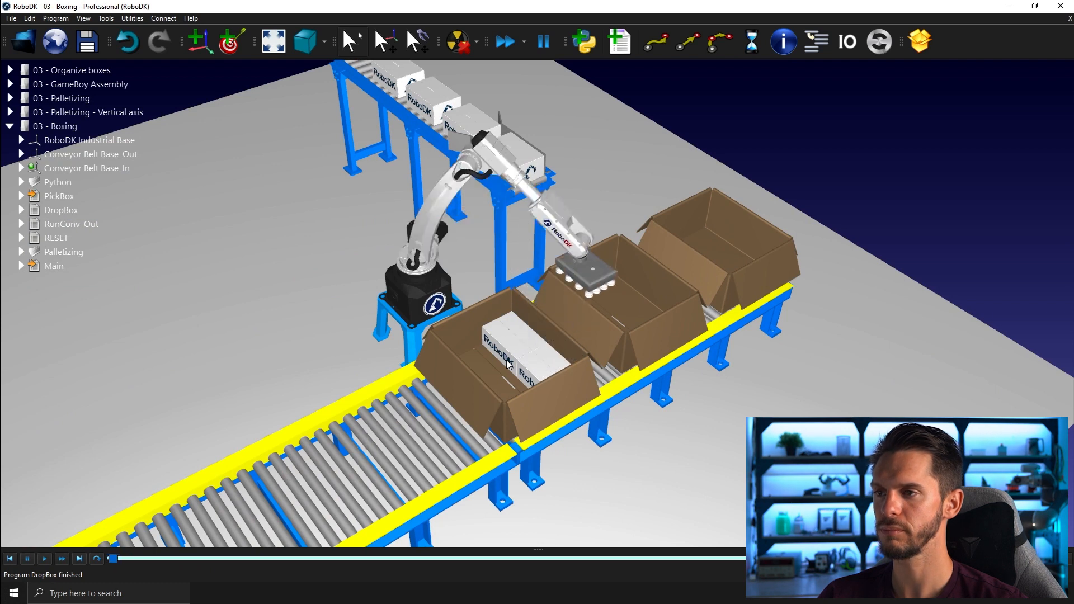
Toggle fast simulation while the robot packs boxes into the first carton
left_click(504, 41)
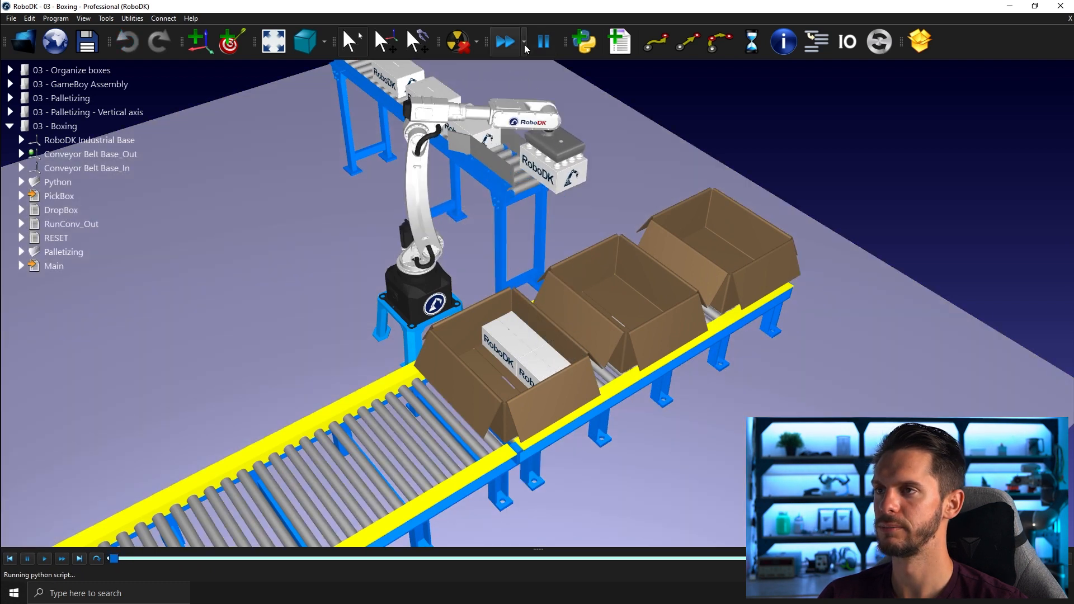